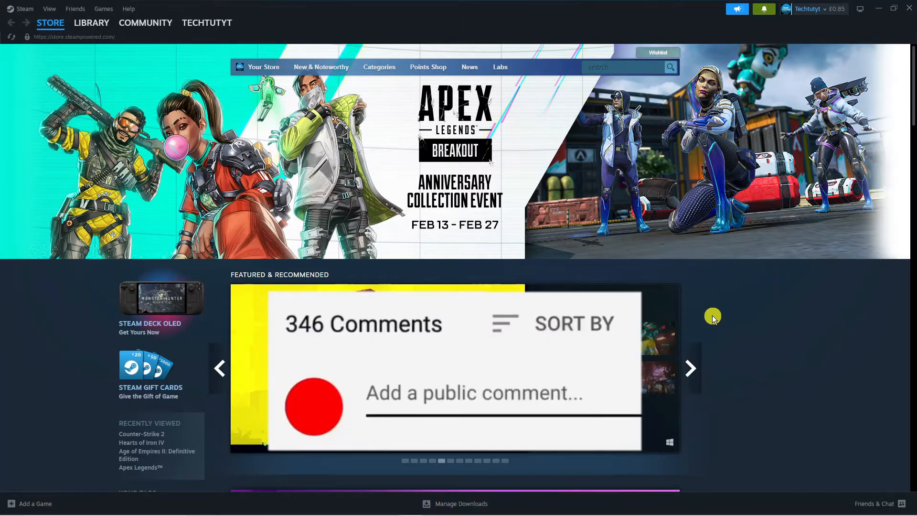
# Post the comment 'Great vid' before returning to the Steam client
pyautogui.write('Great vid')
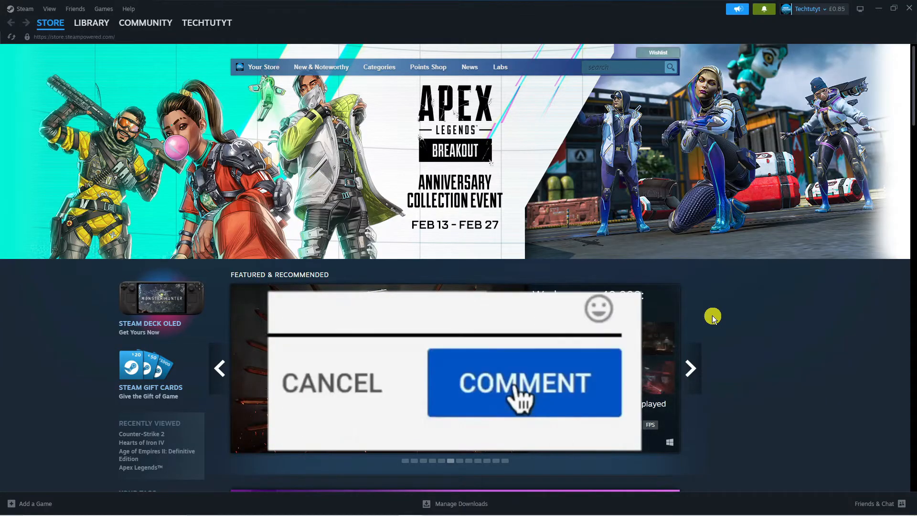
pyautogui.click(524, 382)
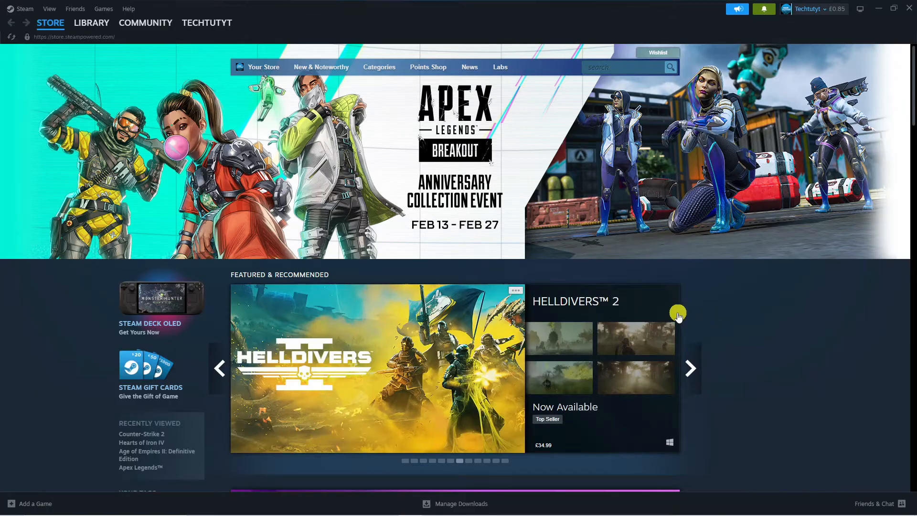
pyautogui.moveTo(466, 172)
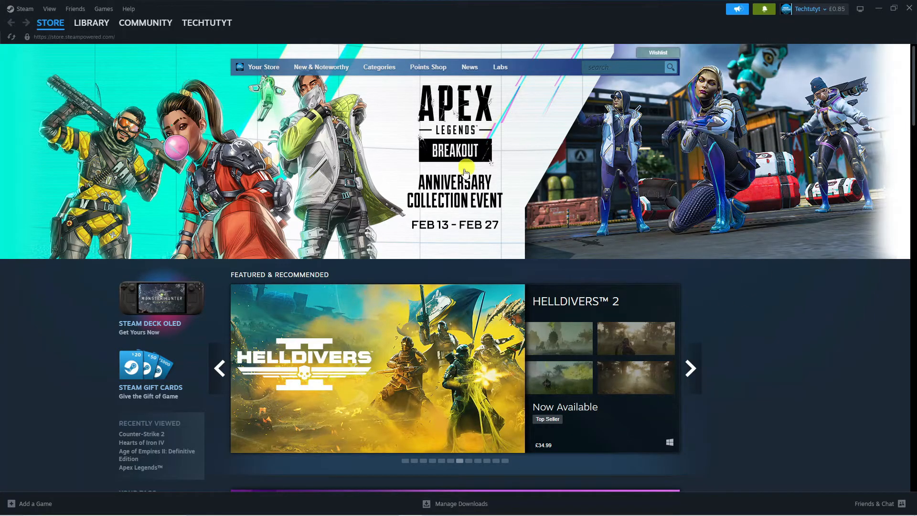
pyautogui.moveTo(320, 197)
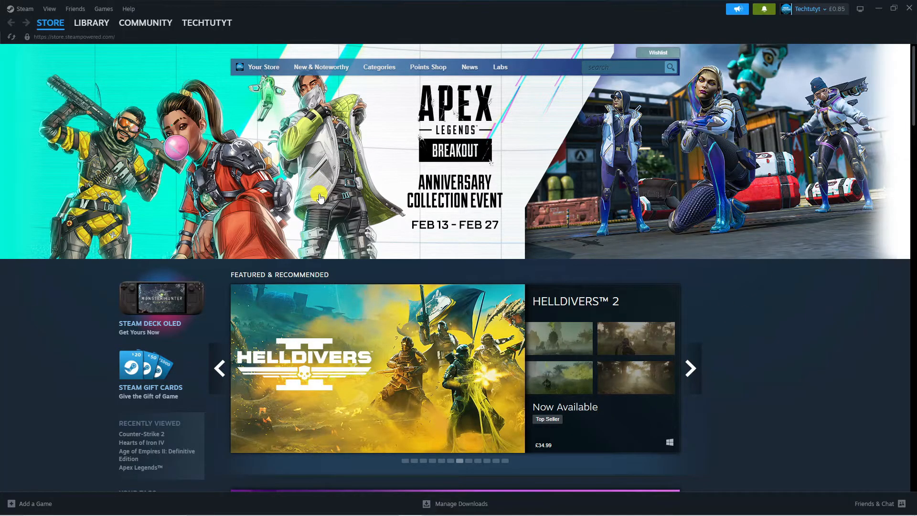
pyautogui.click(691, 368)
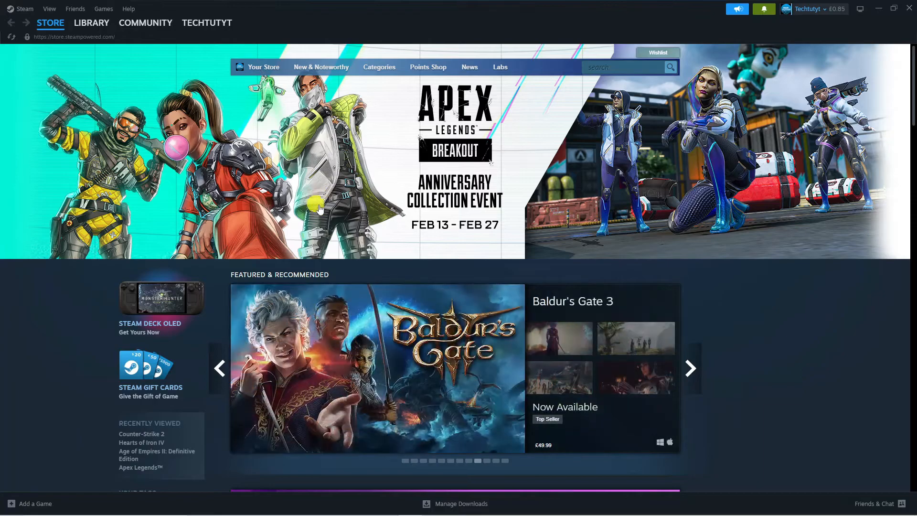
pyautogui.moveTo(761, 285)
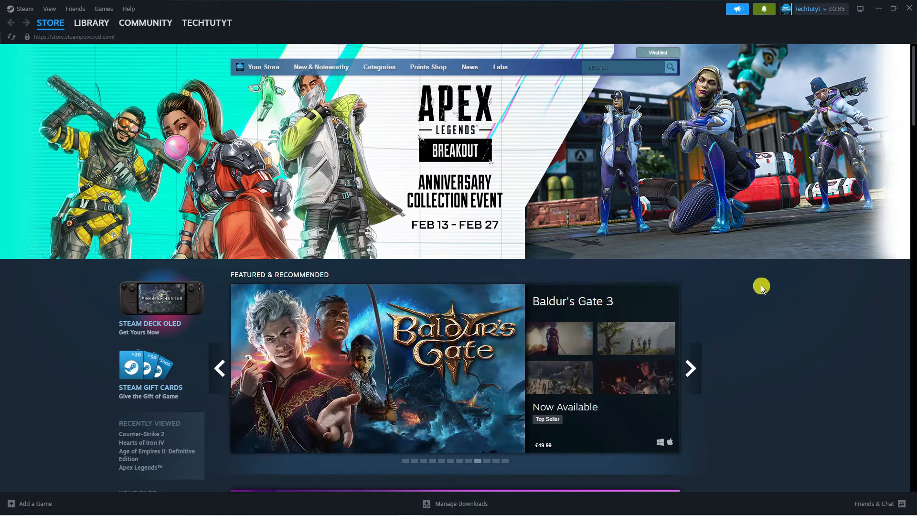
pyautogui.moveTo(556, 255)
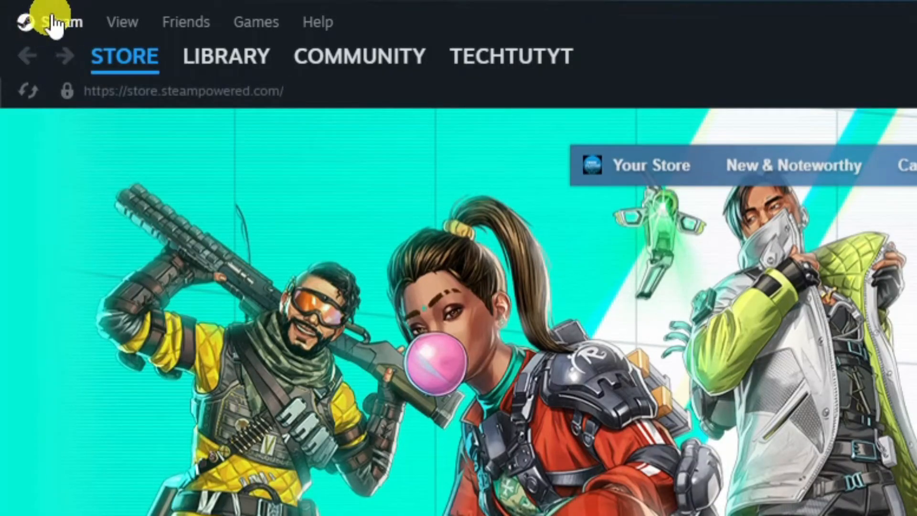
# Reach Security in Steam Settings and begin the Change Password flow
pyautogui.click(53, 22)
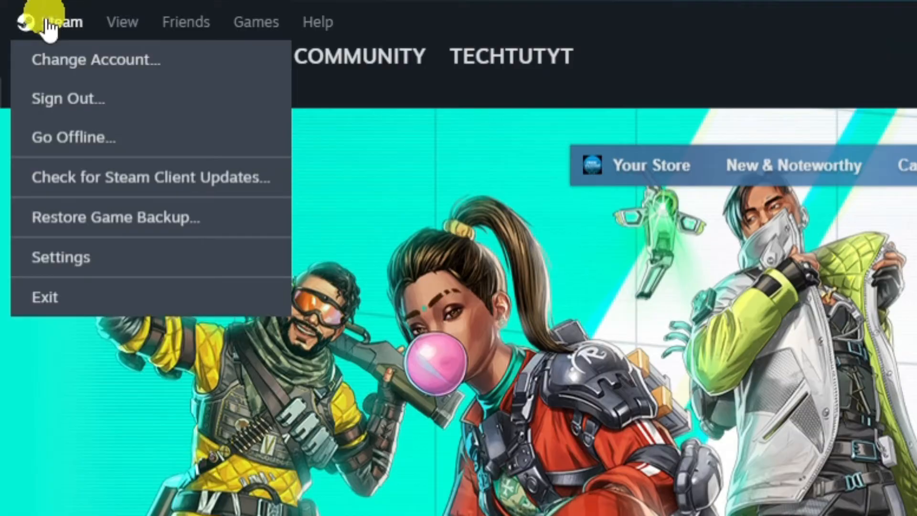
pyautogui.moveTo(191, 256)
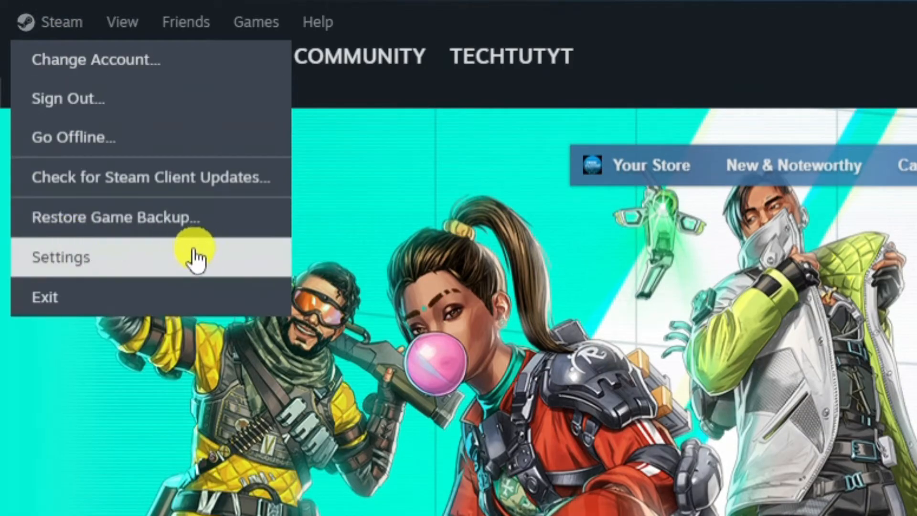
pyautogui.click(61, 257)
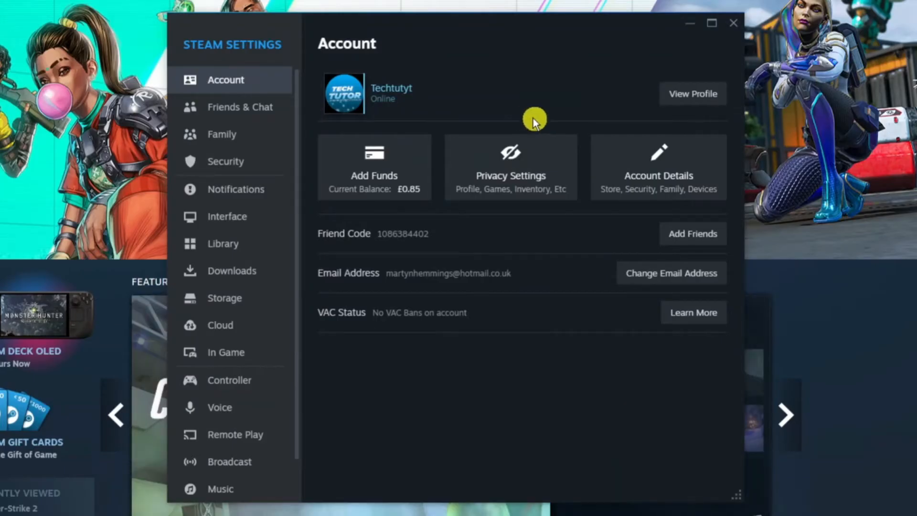
pyautogui.moveTo(229, 163)
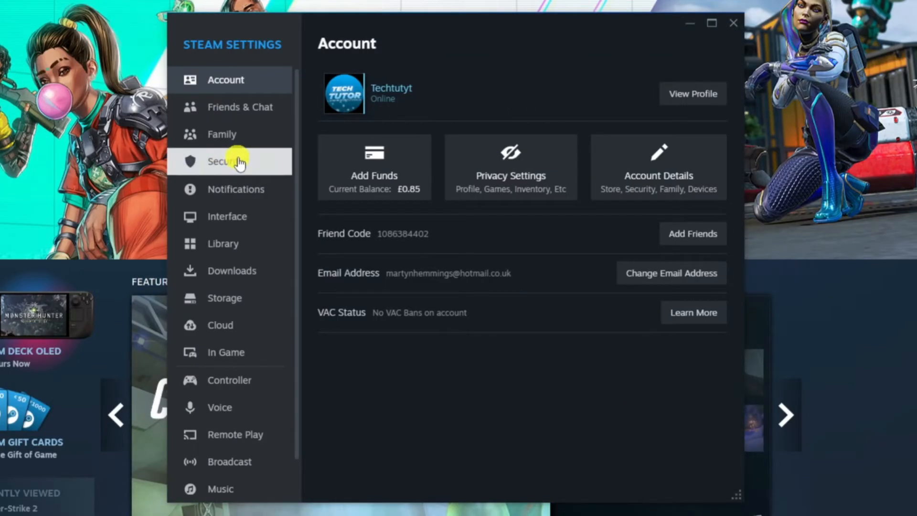
pyautogui.click(225, 161)
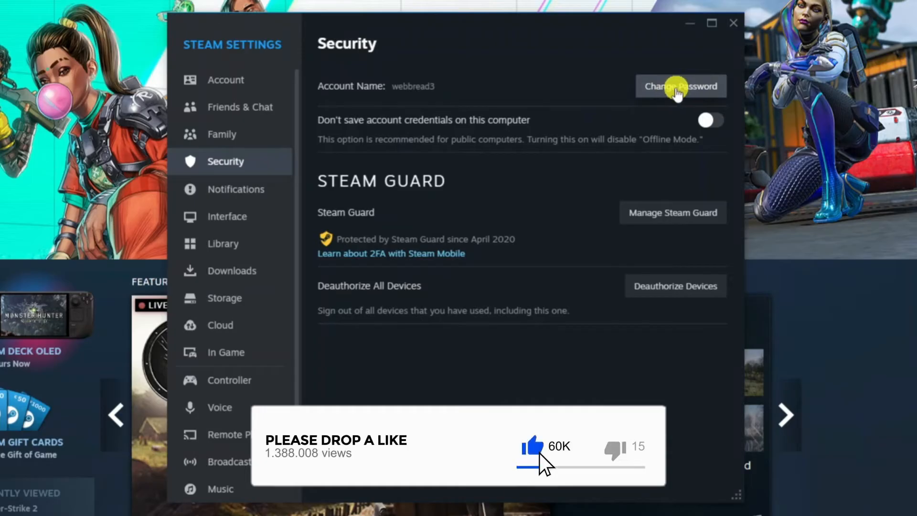
pyautogui.click(680, 86)
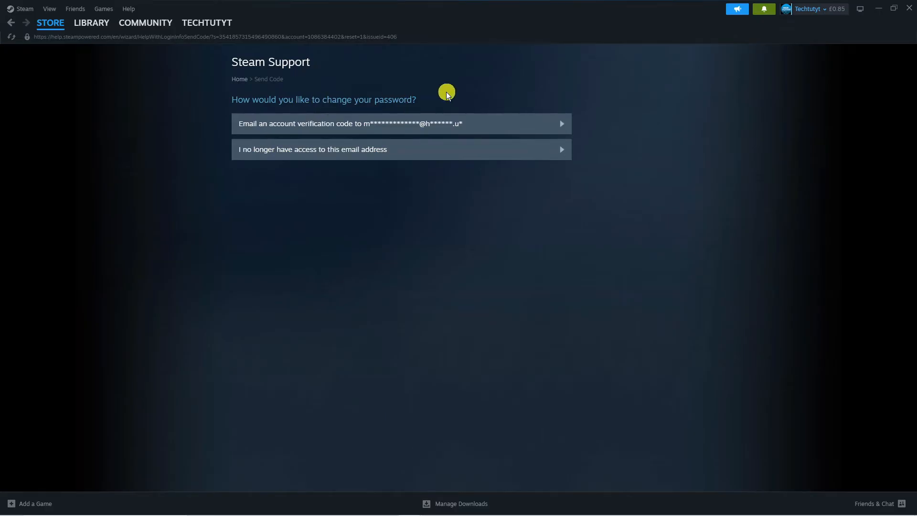
pyautogui.moveTo(286, 126)
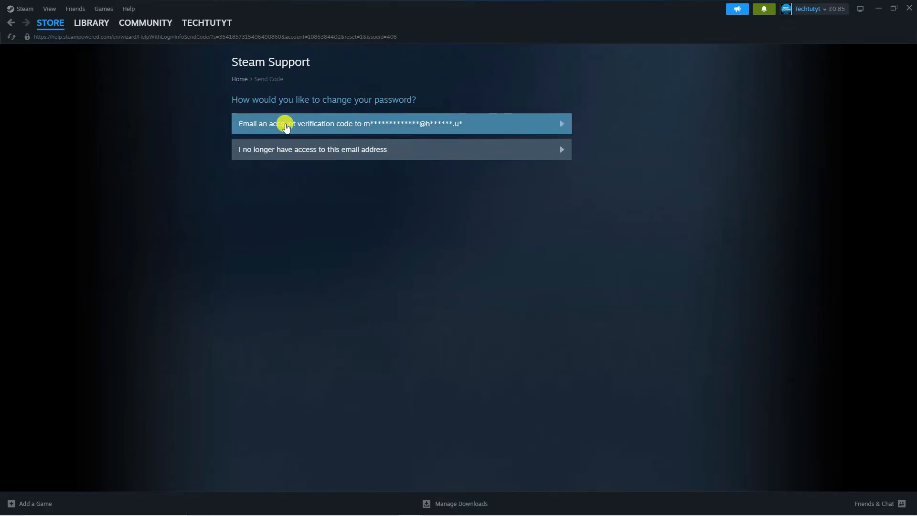
pyautogui.moveTo(423, 125)
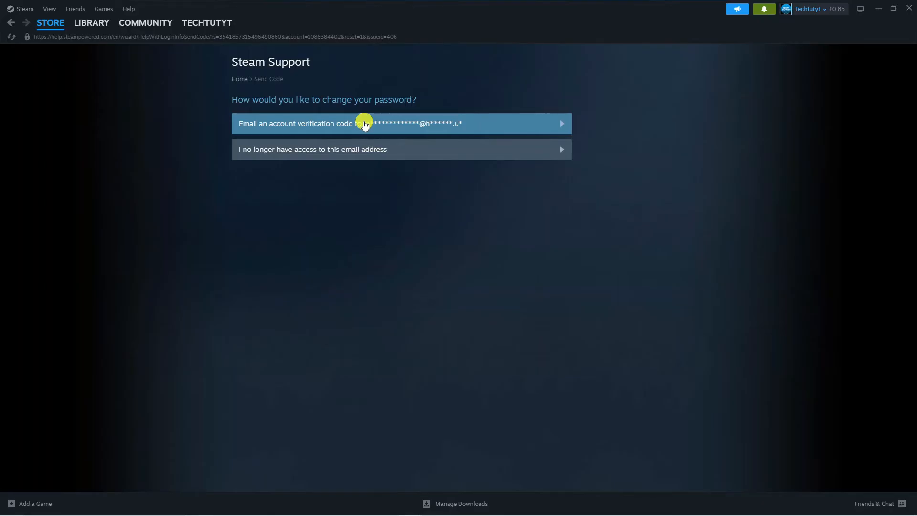
pyautogui.moveTo(290, 159)
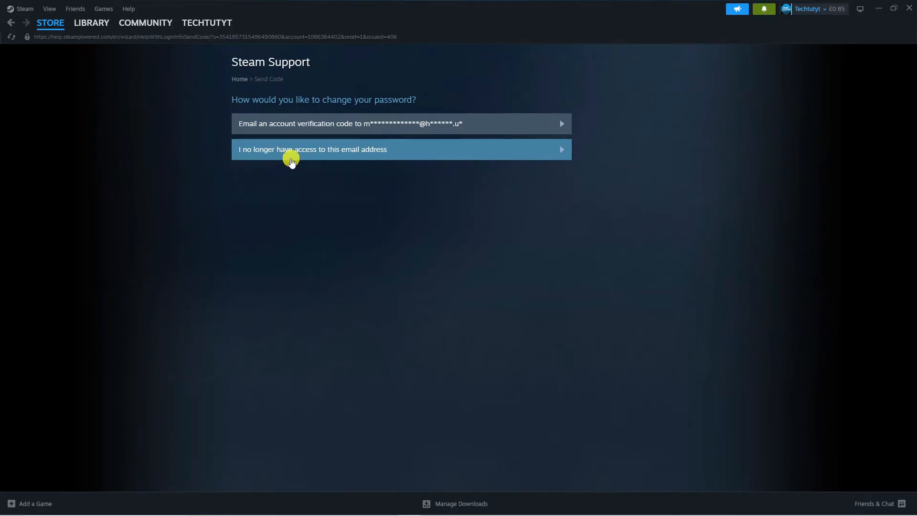
pyautogui.moveTo(338, 157)
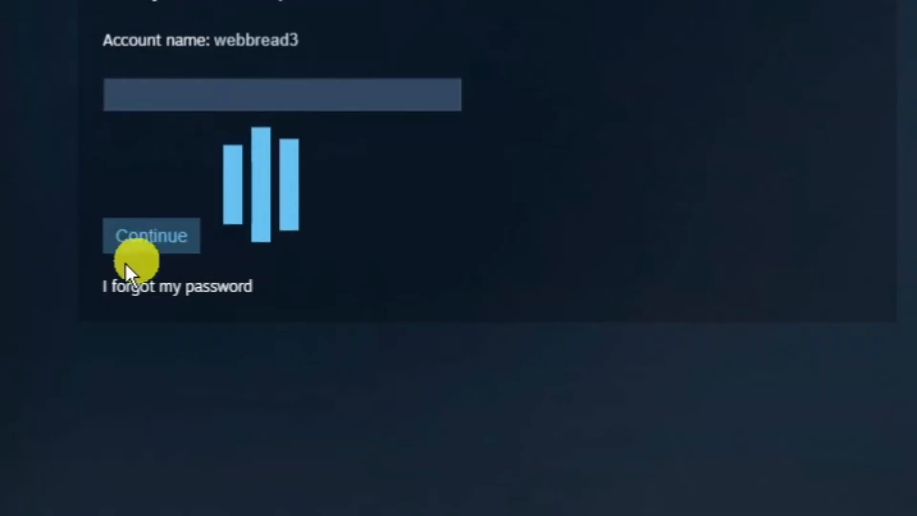
pyautogui.moveTo(176, 298)
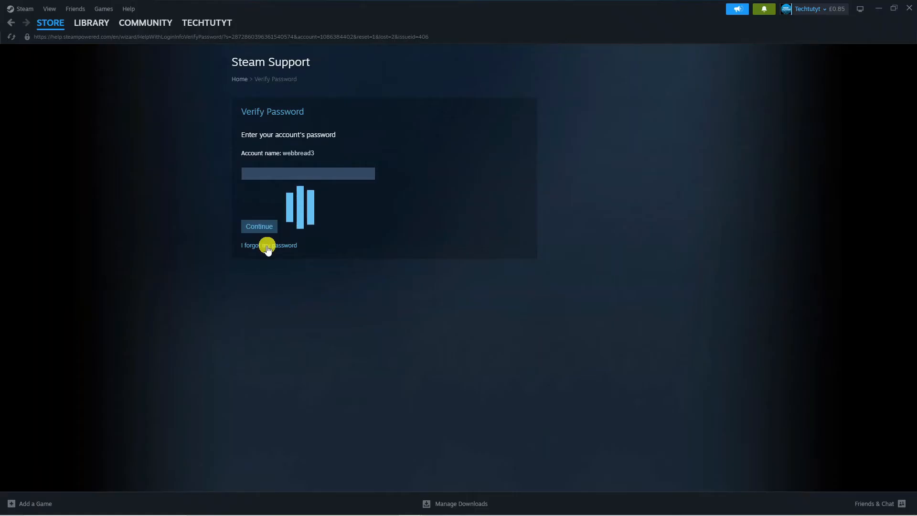
# Declare the password forgotten, bringing up the Proof of Purchase form
pyautogui.click(270, 245)
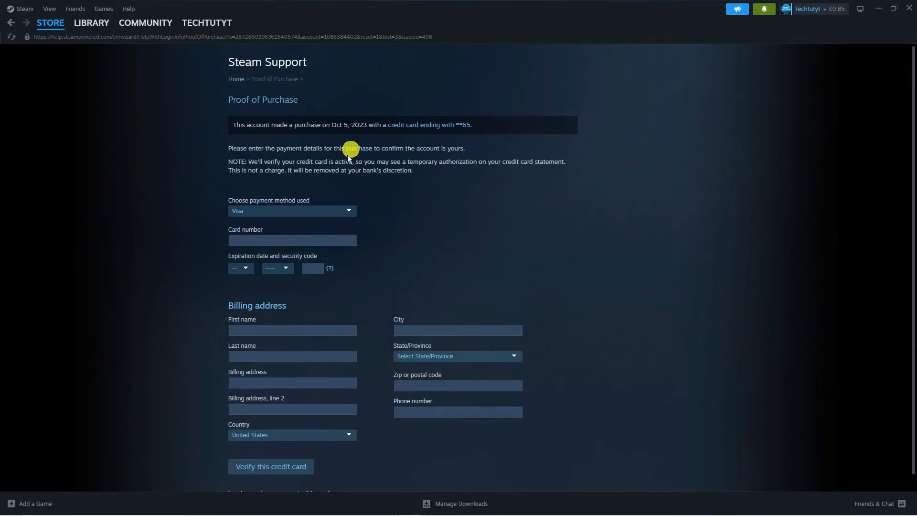
pyautogui.moveTo(508, 201)
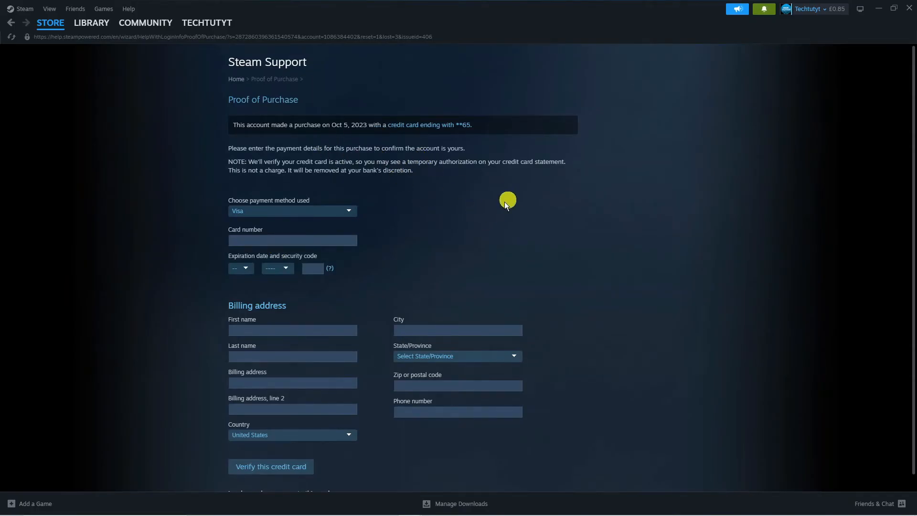
# Choose 'I no longer have access to this card' to reach the Steam Support contact form
pyautogui.scroll(-3)
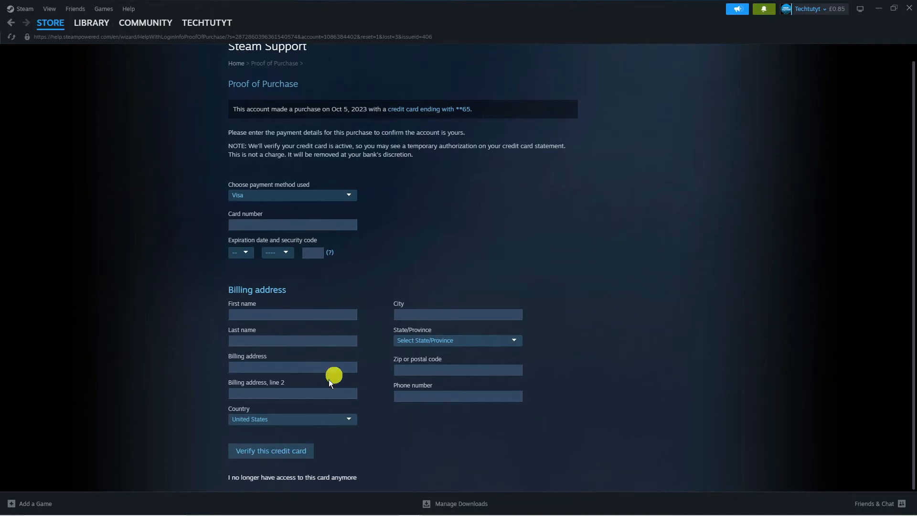
pyautogui.moveTo(354, 182)
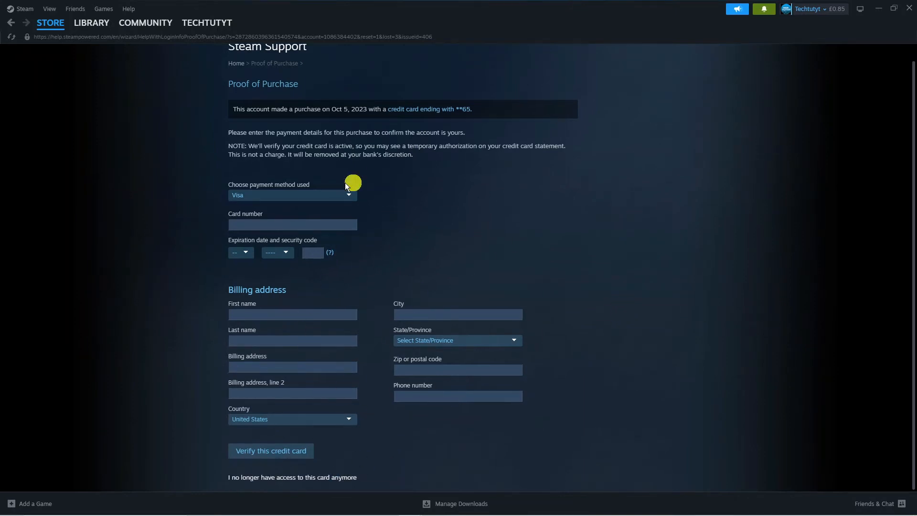
pyautogui.moveTo(348, 109)
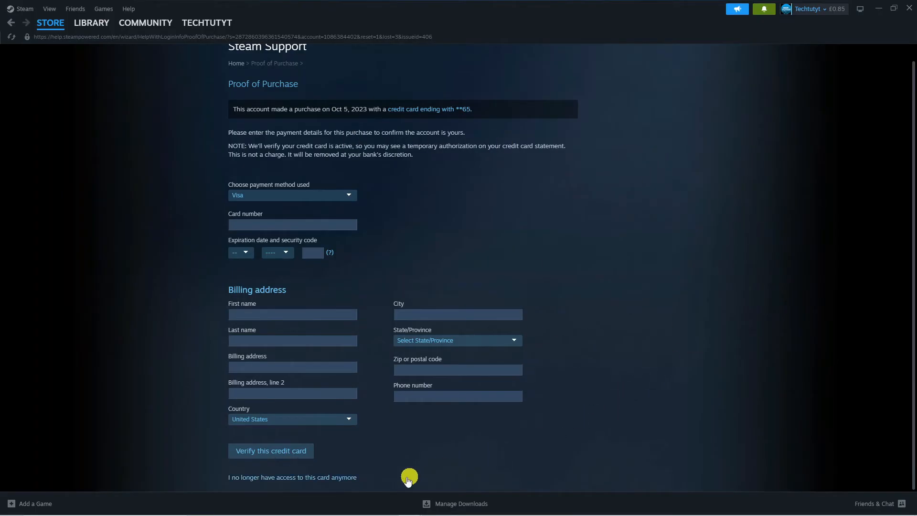
pyautogui.moveTo(305, 481)
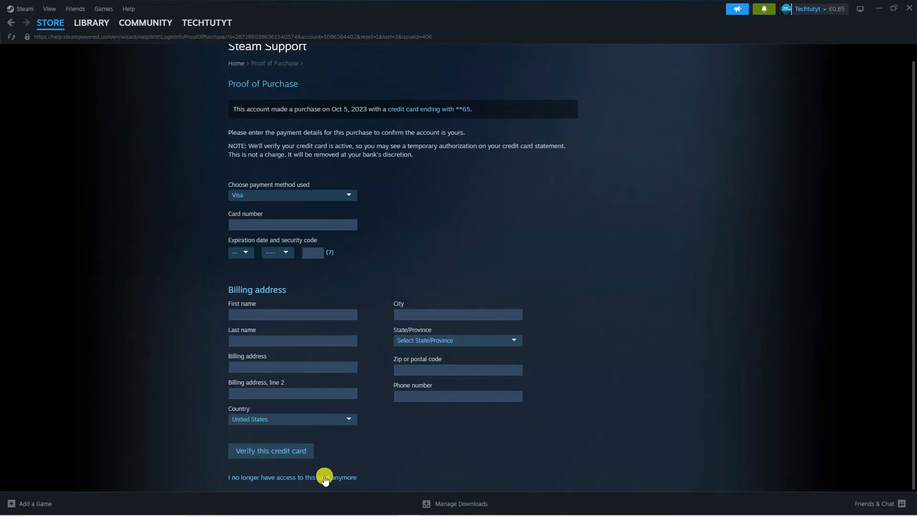
pyautogui.click(323, 478)
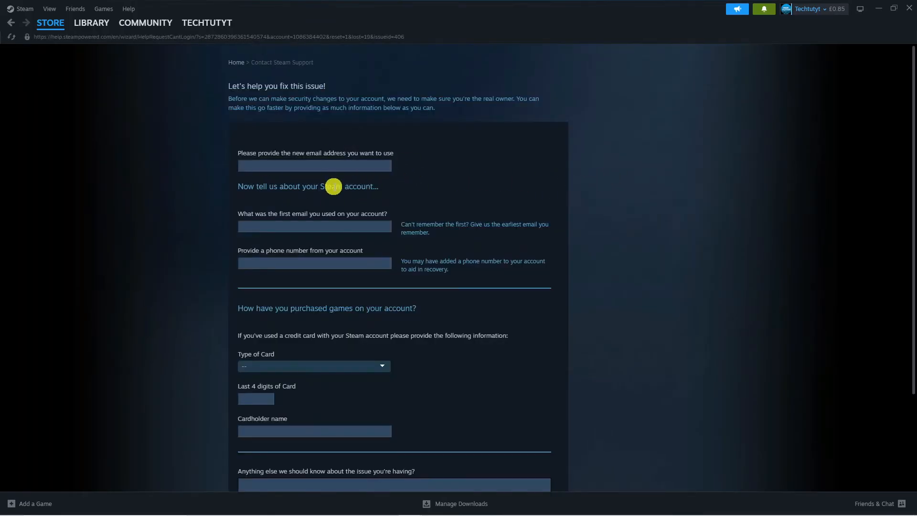
pyautogui.scroll(-3)
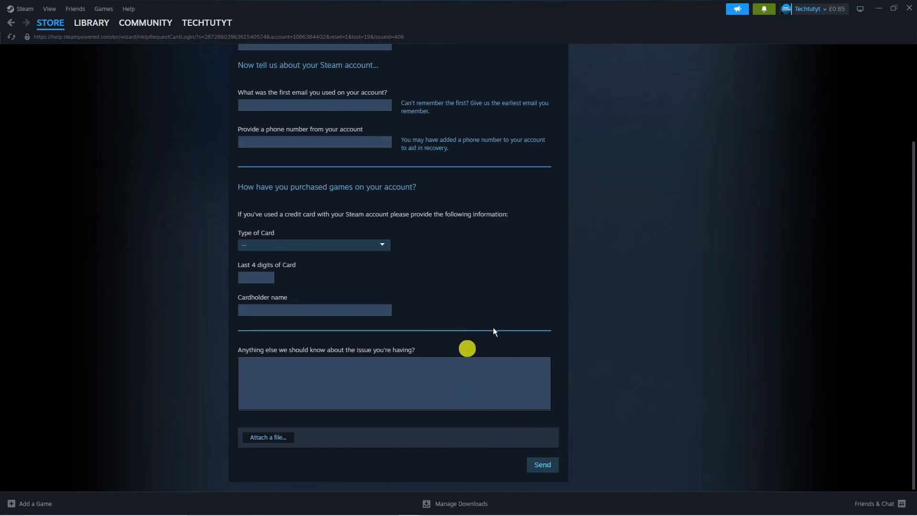
pyautogui.scroll(3)
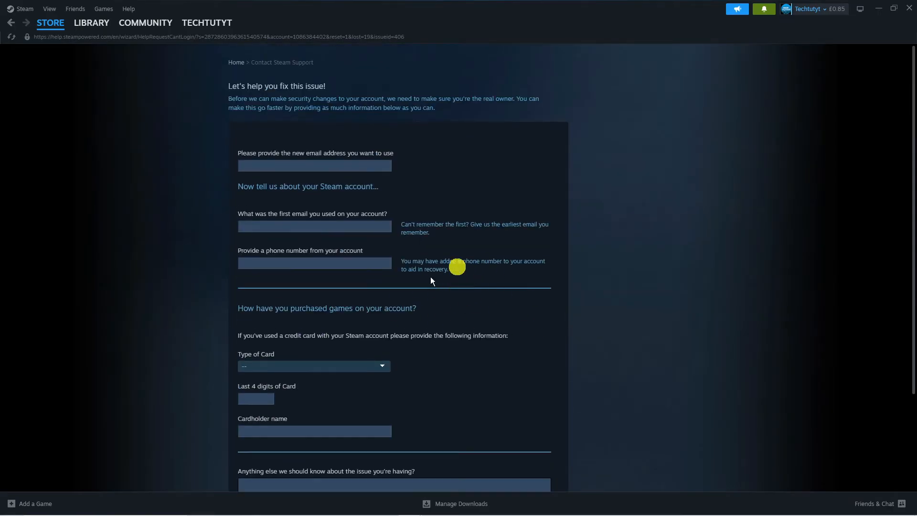
pyautogui.moveTo(529, 337)
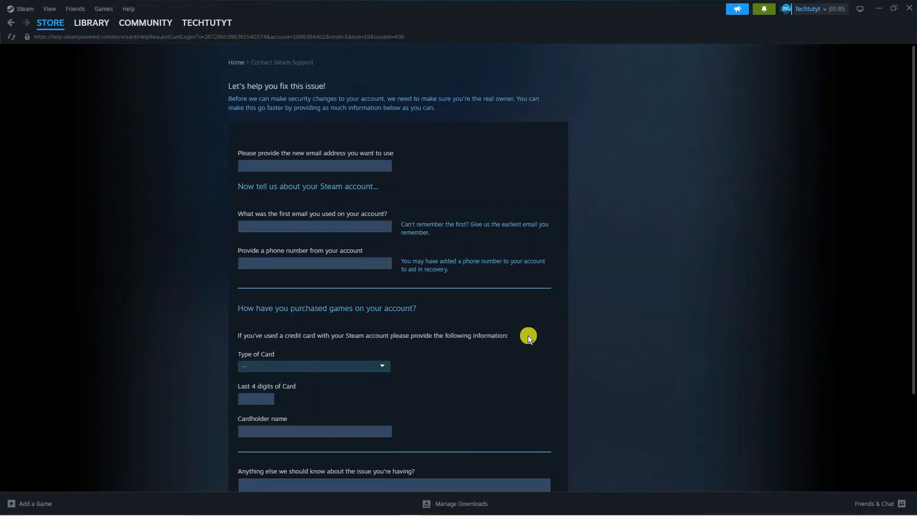
pyautogui.scroll(-3)
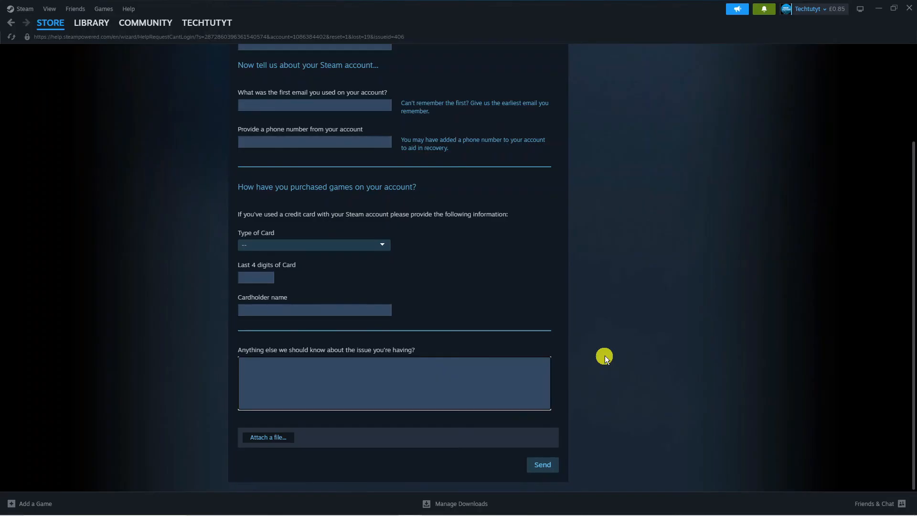
pyautogui.moveTo(514, 344)
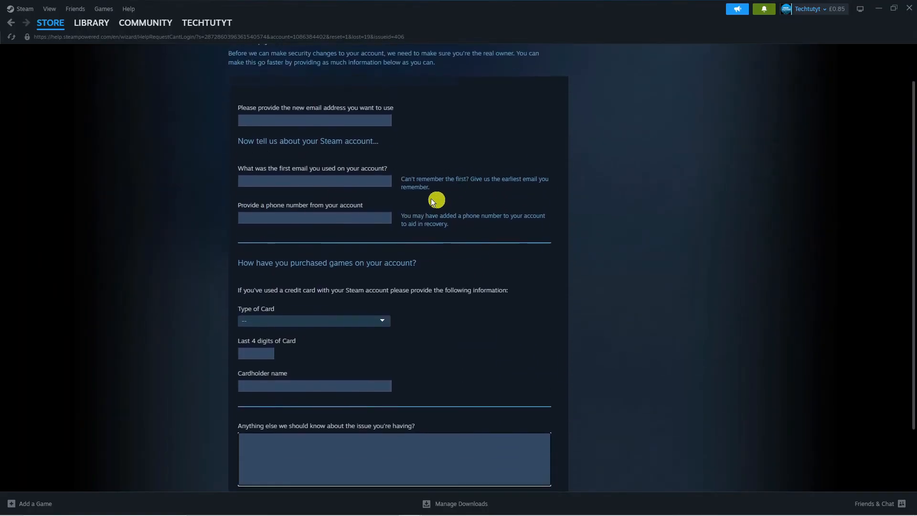
pyautogui.scroll(-3)
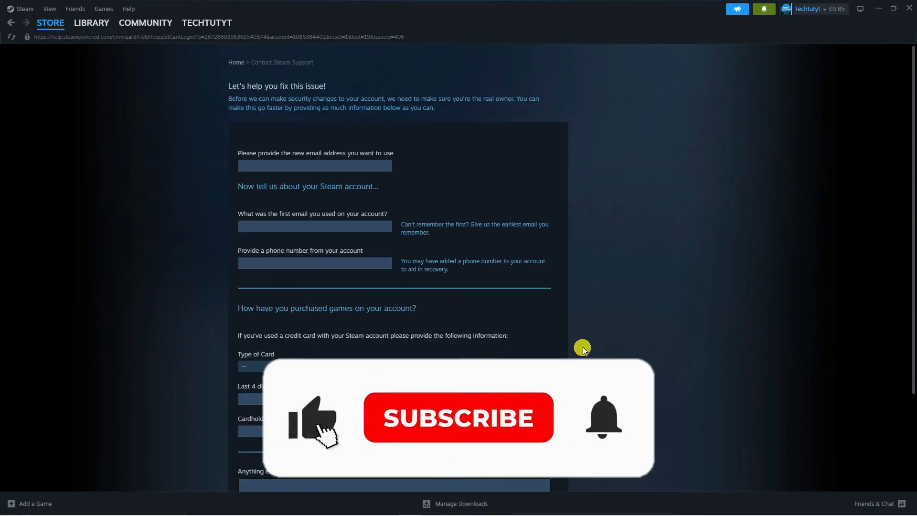
pyautogui.click(457, 417)
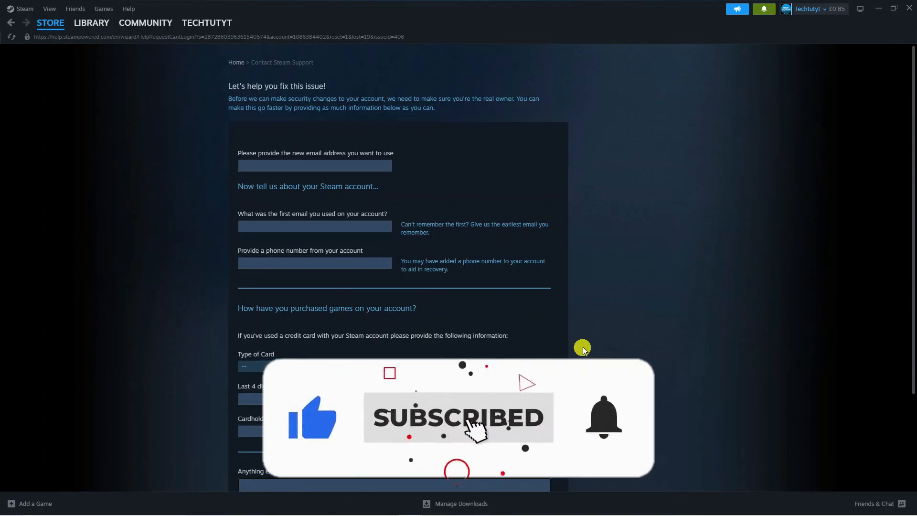